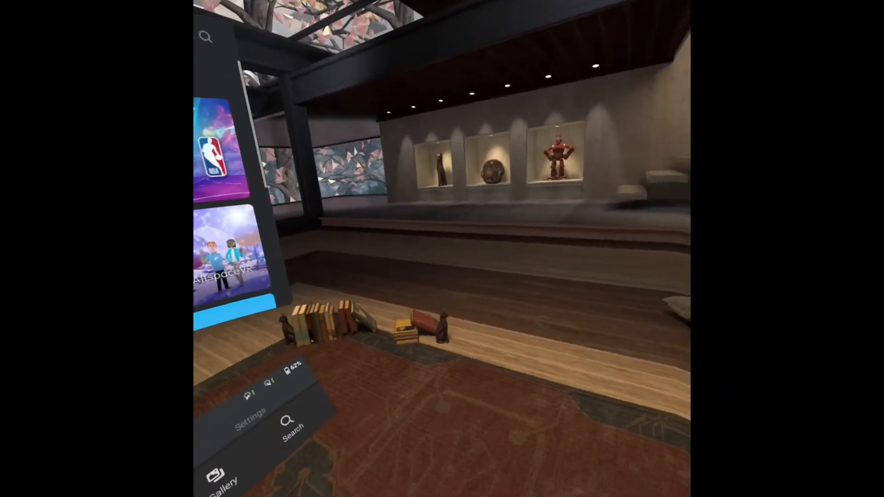
Drag three VideoShots recordings into the empty Videos folder in File Explorer
left_click(507, 394)
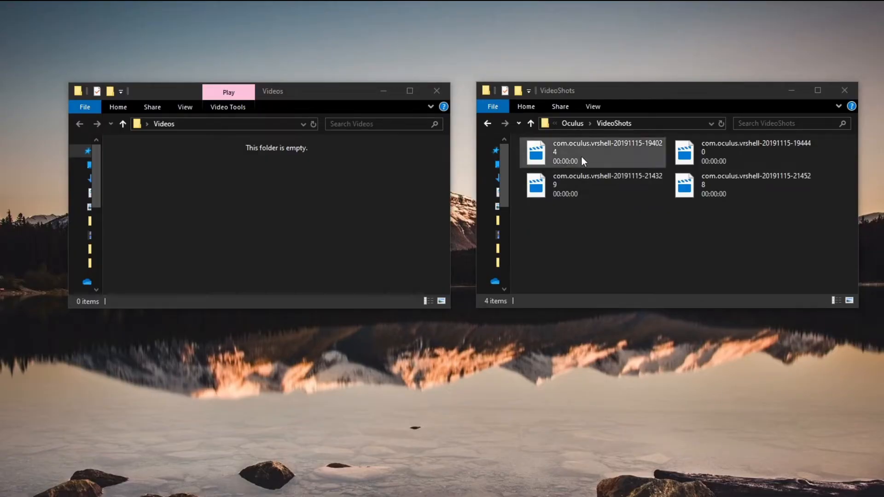
left_click(592, 152)
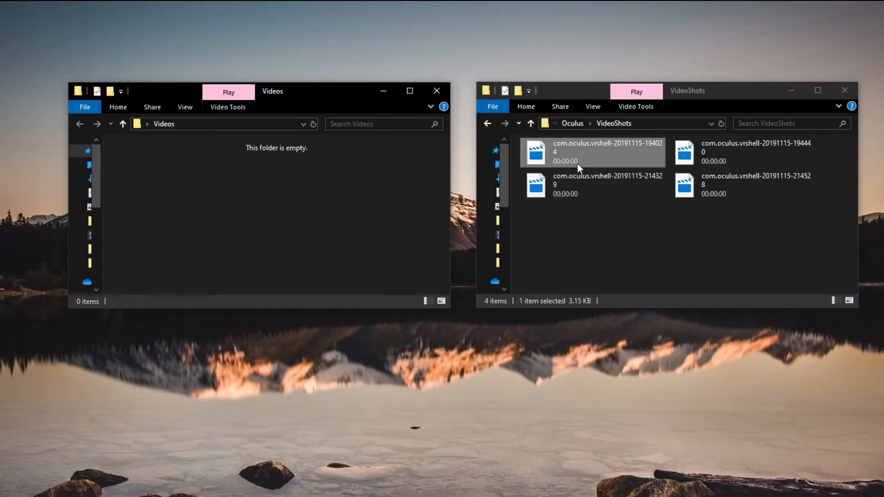
left_click(756, 153)
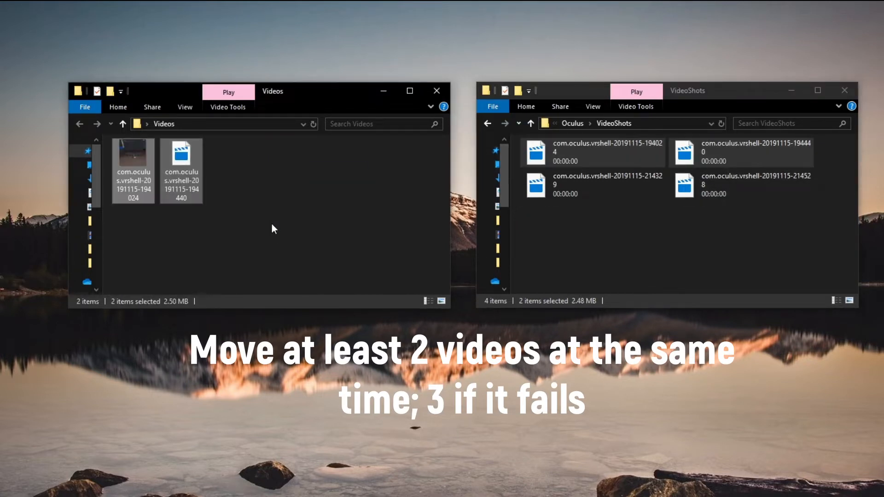
mouse_move(213, 167)
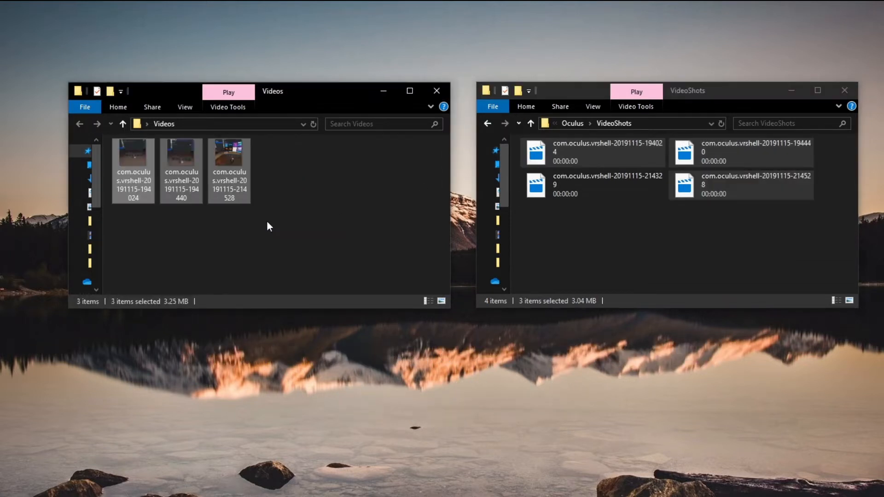
mouse_move(230, 171)
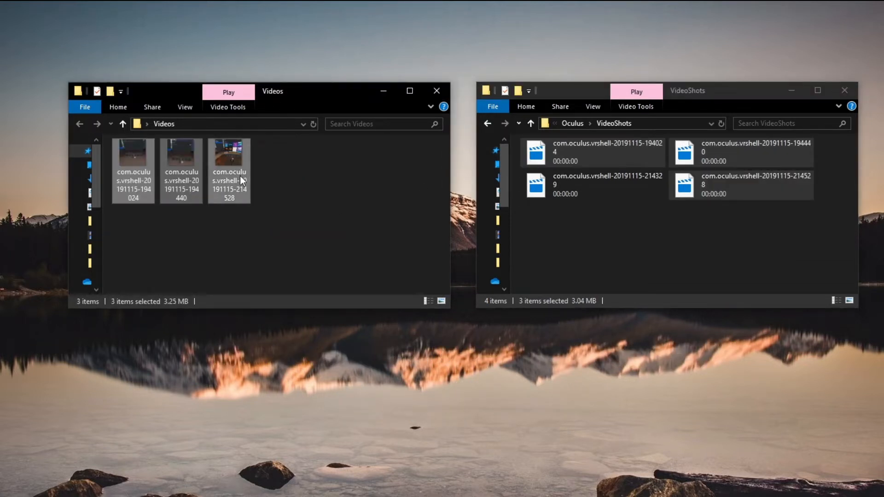
left_click(663, 487)
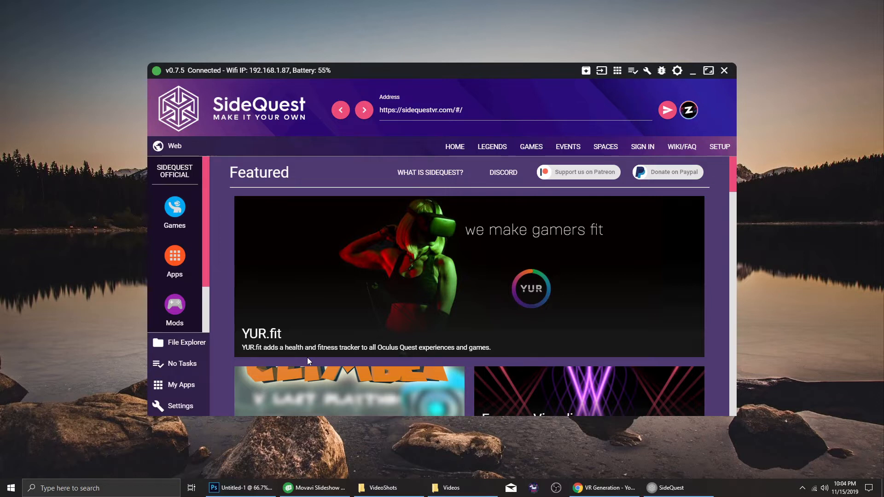
Browse the headset in SideQuest's File Explorer to sdcard > Oculus > VideoShots
left_click(185, 342)
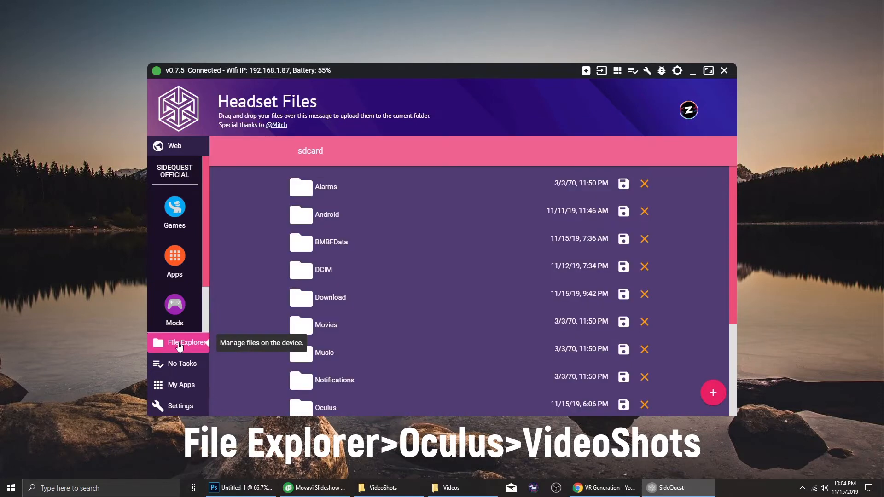
scroll("down", 3)
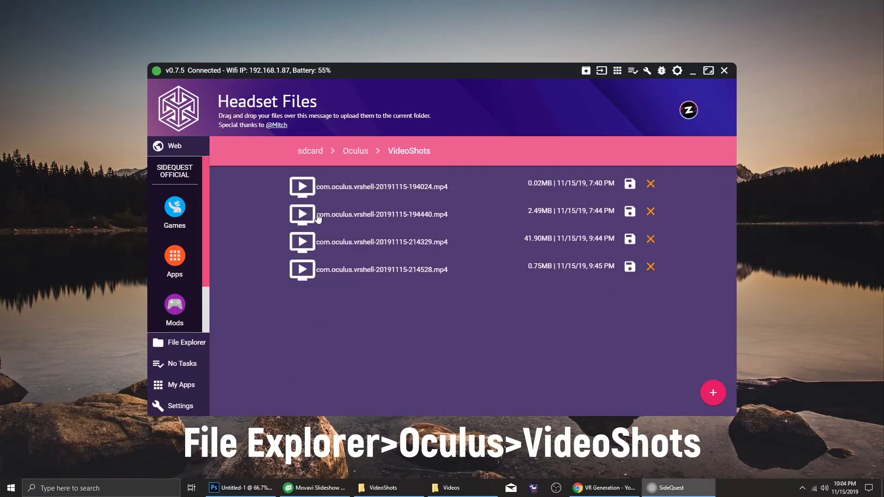
mouse_move(580, 193)
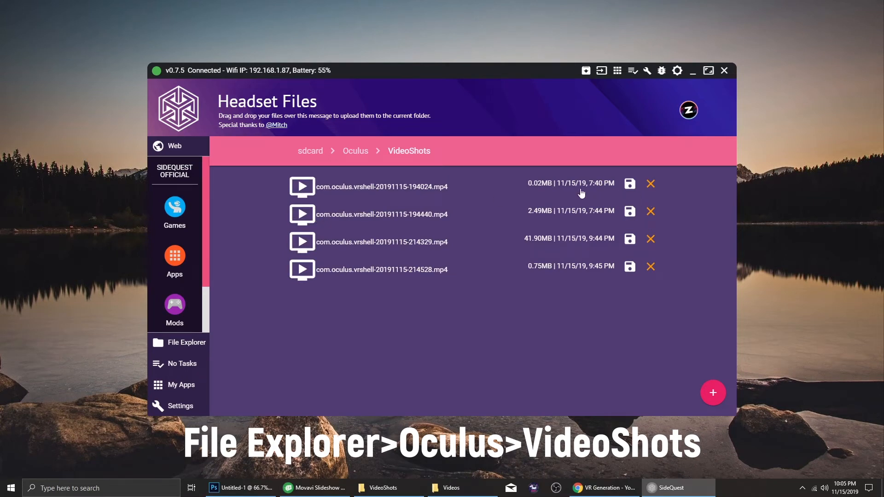
mouse_move(508, 187)
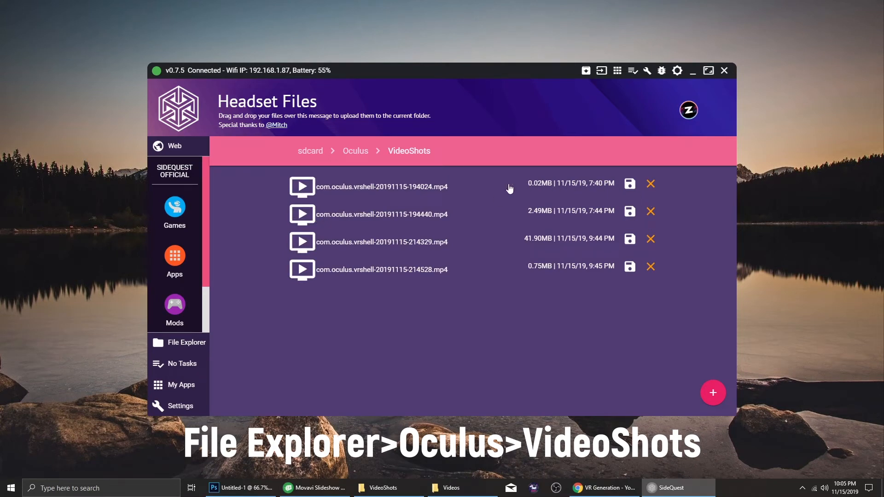
left_click(630, 183)
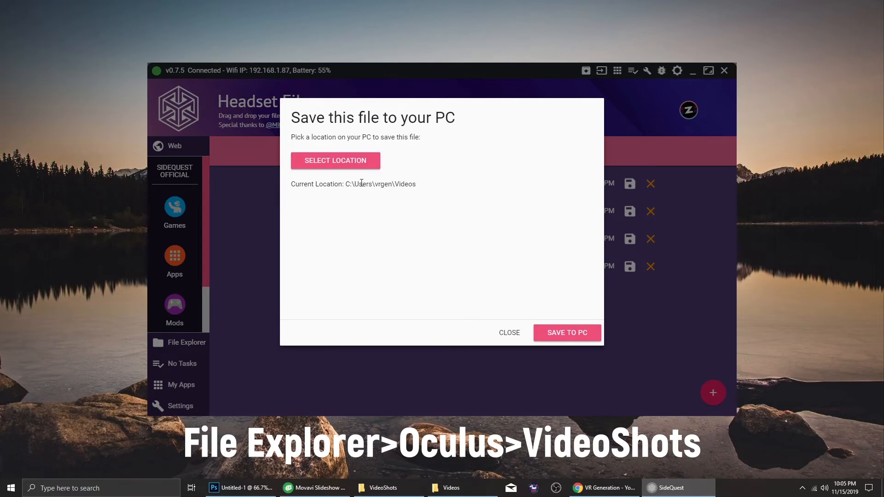
left_click(334, 160)
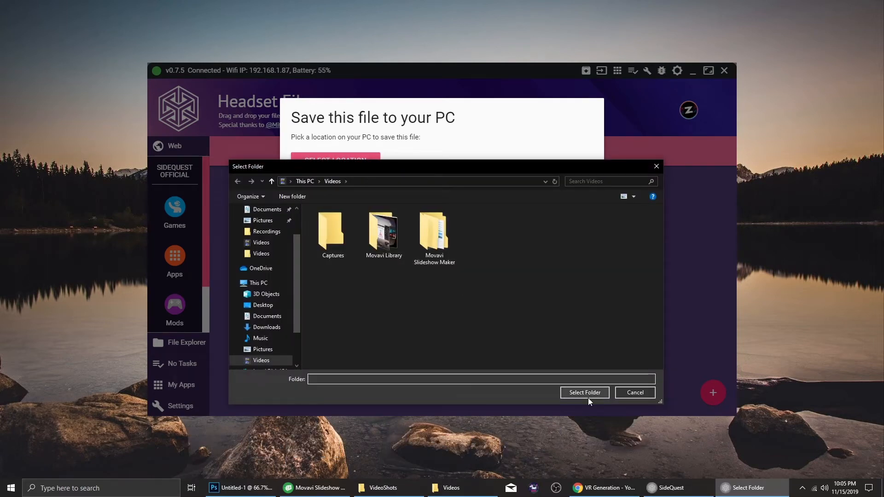
left_click(583, 392)
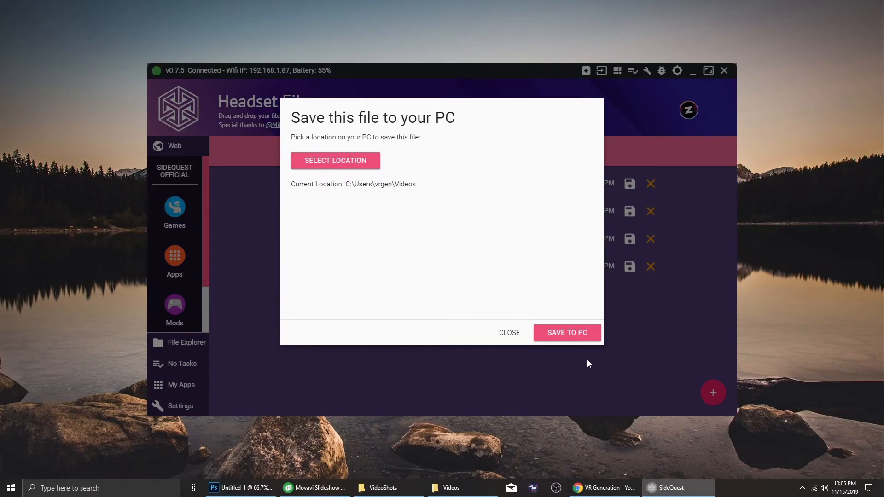
left_click(567, 333)
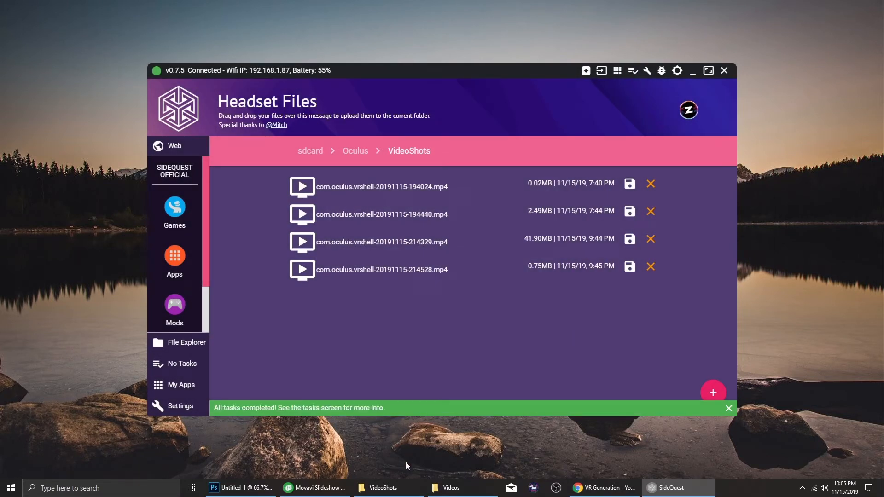
Open the PC's Videos folder to confirm the saved recording
left_click(450, 488)
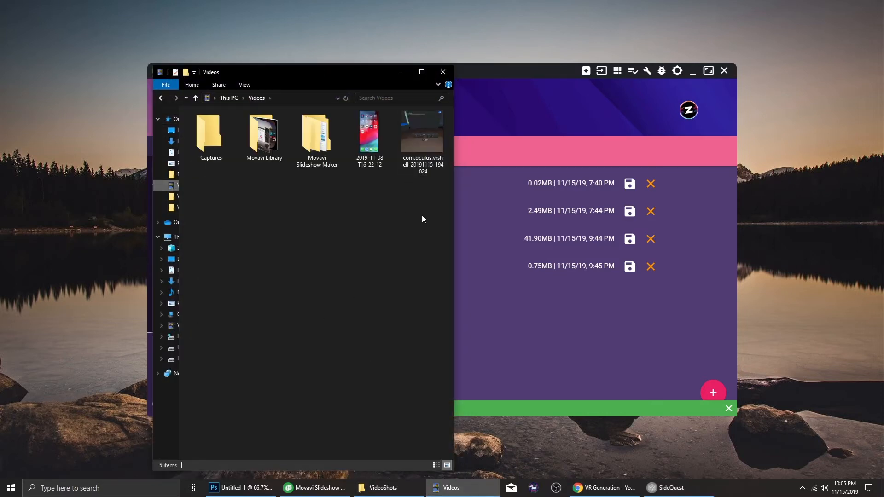
left_click(422, 136)
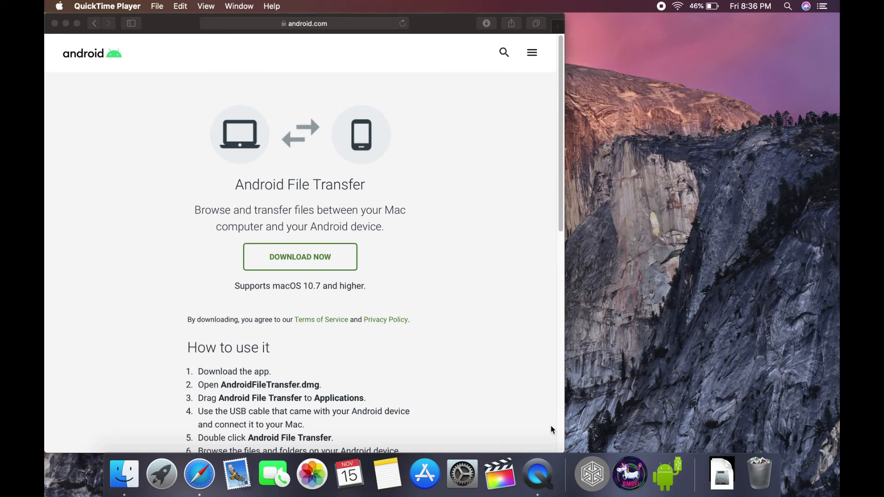
mouse_move(665, 429)
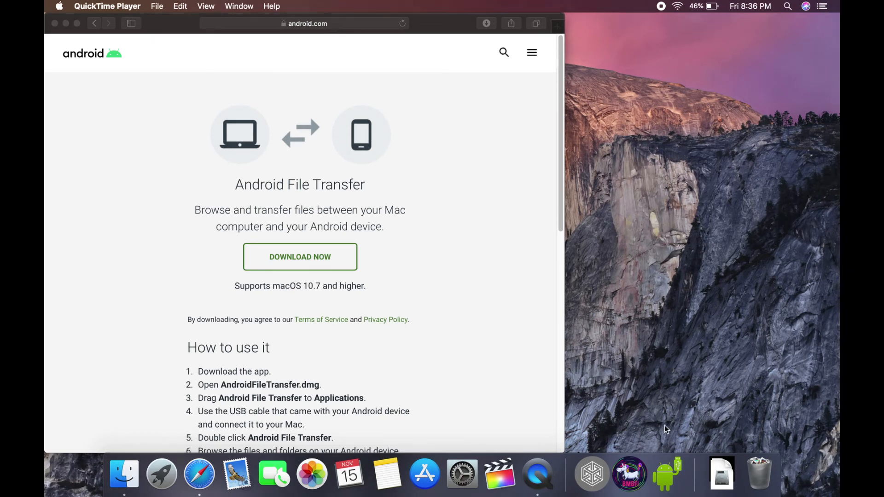
Launch Android File Transfer from the Dock to browse the Quest
left_click(667, 474)
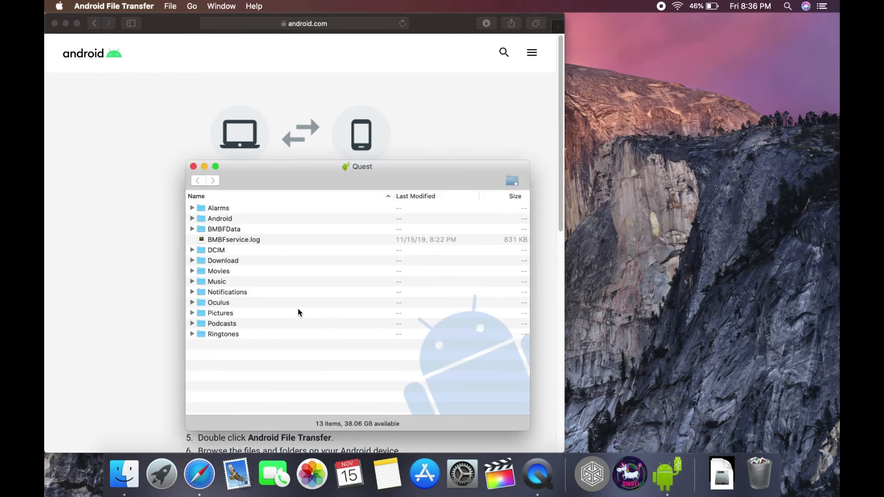
Open the Quest's Oculus folder to reach the two VideoShots recordings
left_click(218, 302)
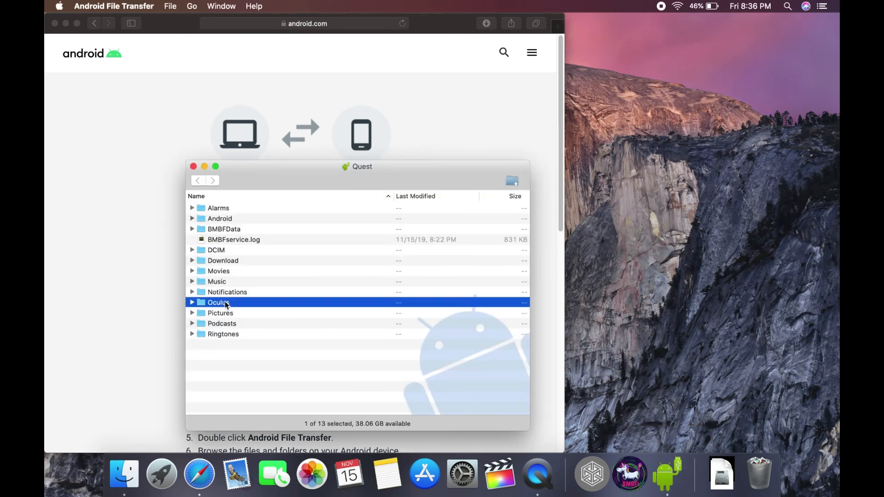
double_click(217, 301)
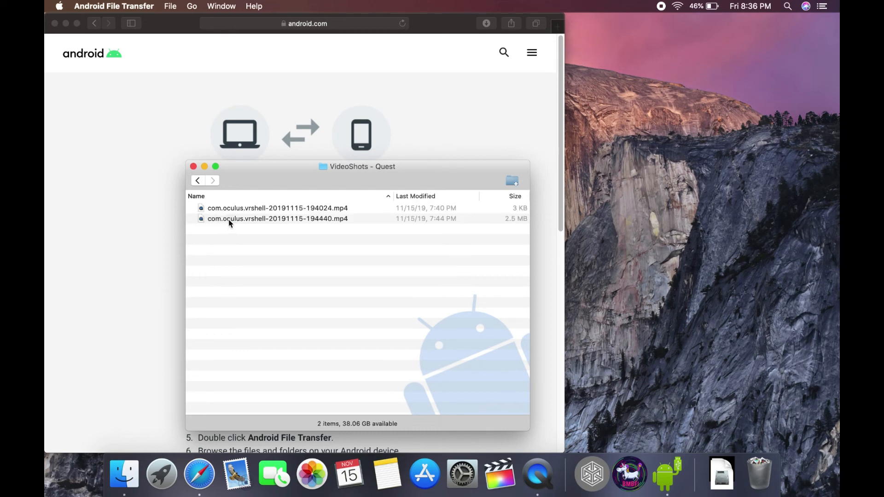